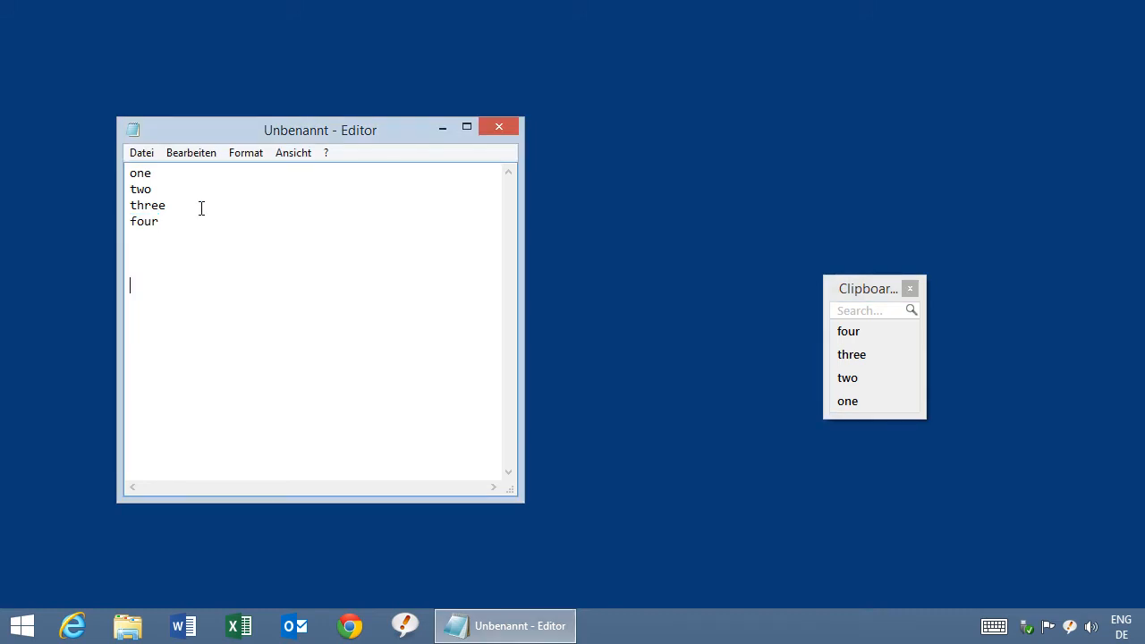
# Paste cached words from the clipboard cache to build onetwothreefouronethreetwofourtwoone in the note.
pyautogui.click(847, 400)
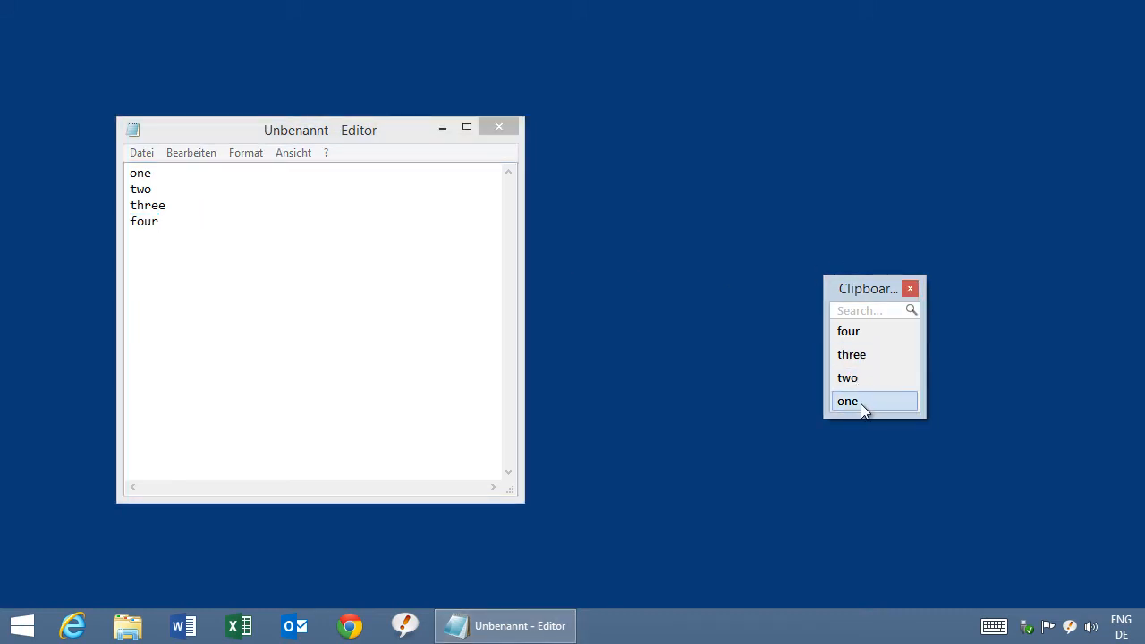
pyautogui.click(847, 377)
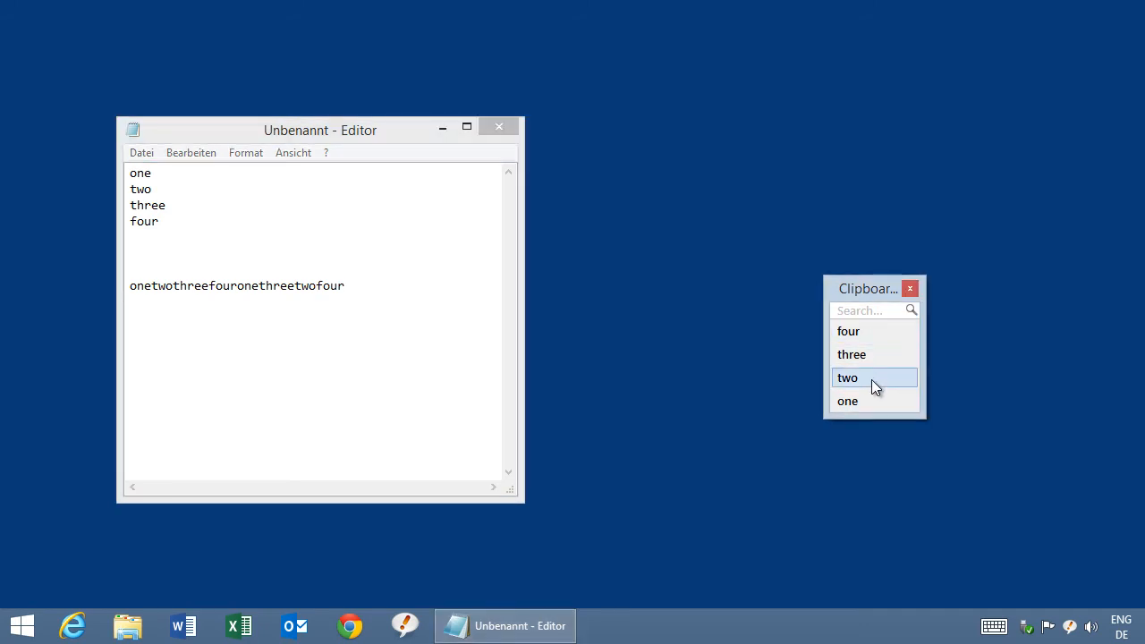
pyautogui.click(848, 401)
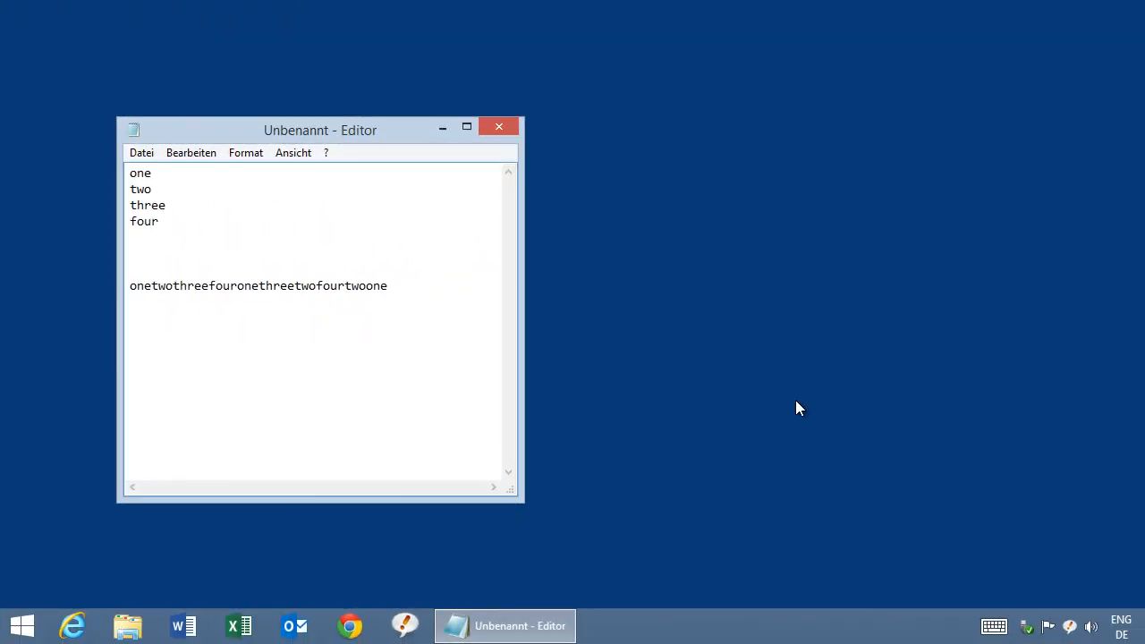
# Generate the line fourtwotwofour from the phrases four, two, two, four with DocGen.
pyautogui.click(1069, 626)
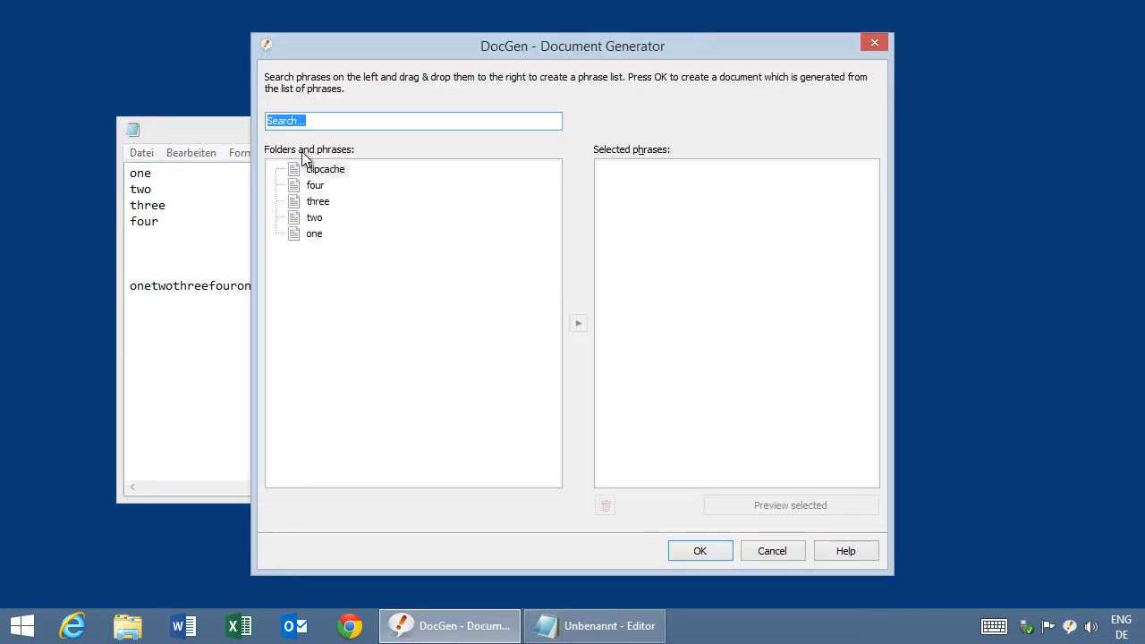
pyautogui.moveTo(340, 277)
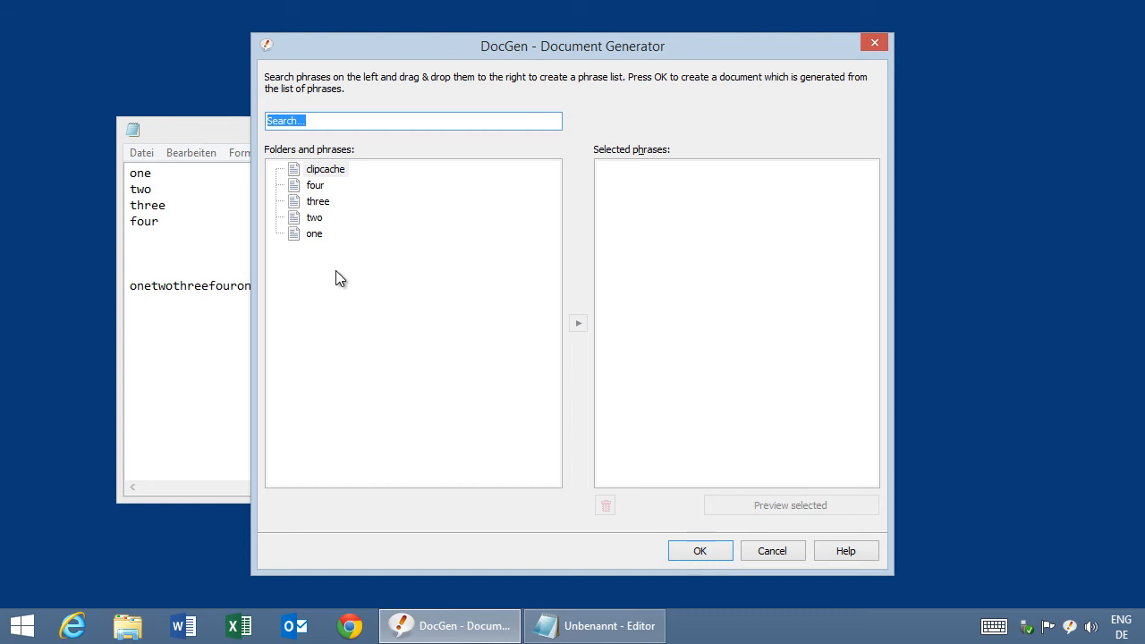
pyautogui.moveTo(329, 222)
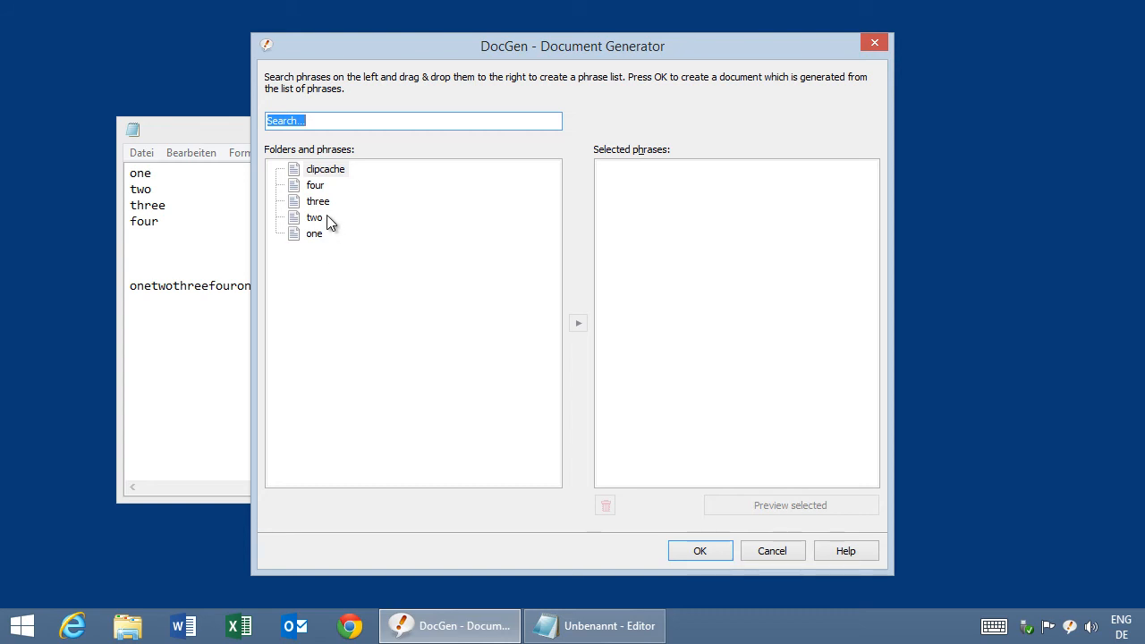
pyautogui.click(315, 184)
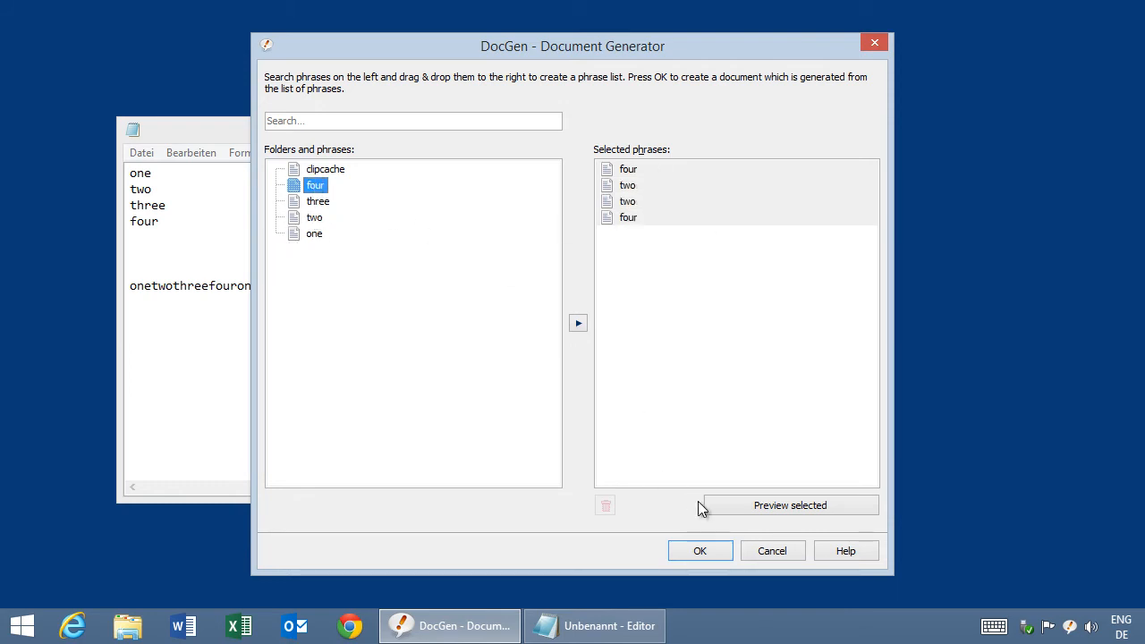
pyautogui.moveTo(666, 318)
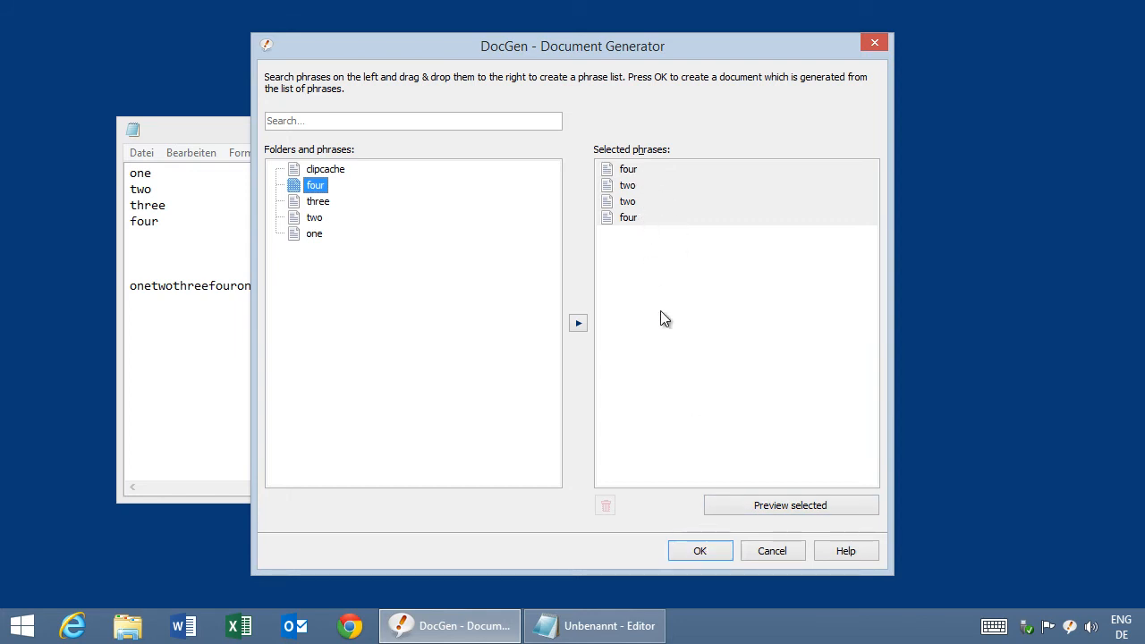
pyautogui.click(699, 551)
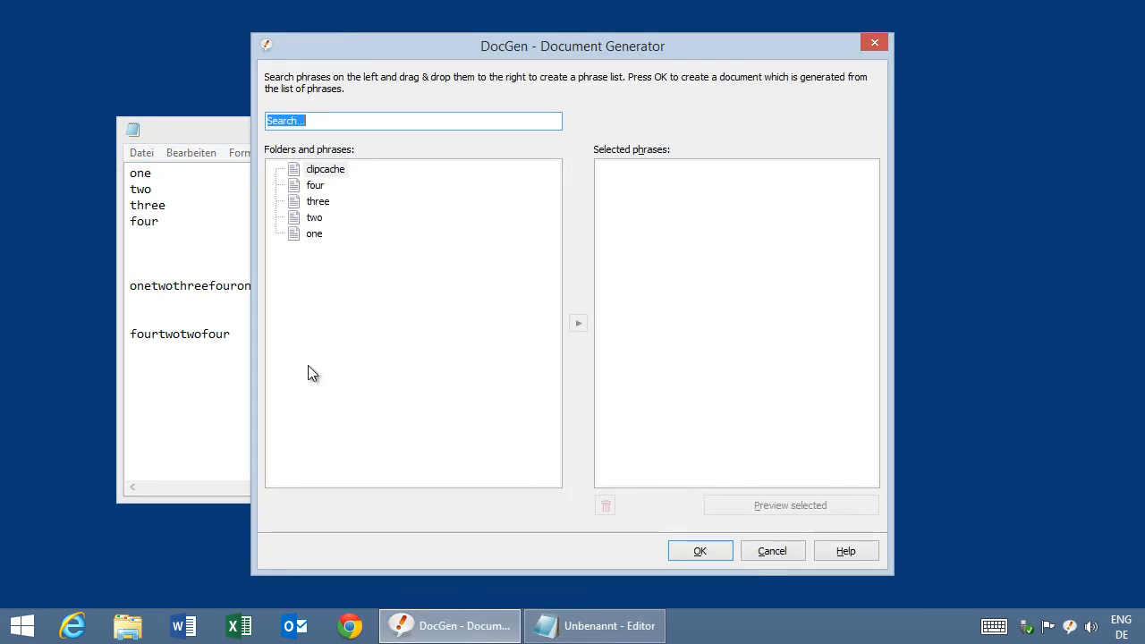
# Generate fouronethree from four, one, three after moving one above three.
pyautogui.click(319, 200)
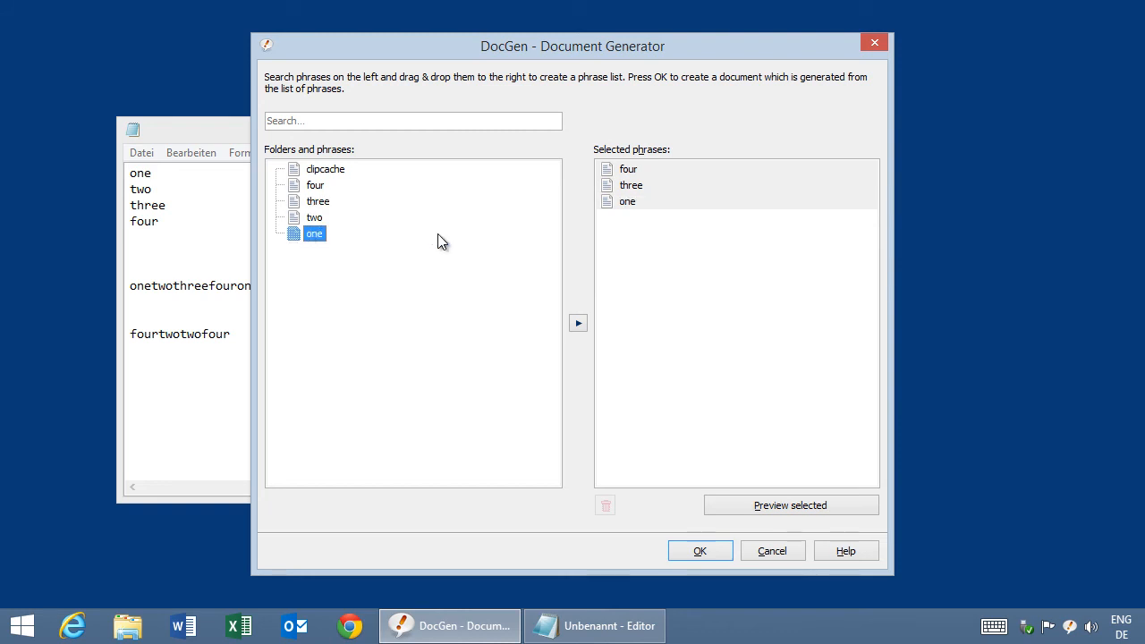
pyautogui.click(626, 200)
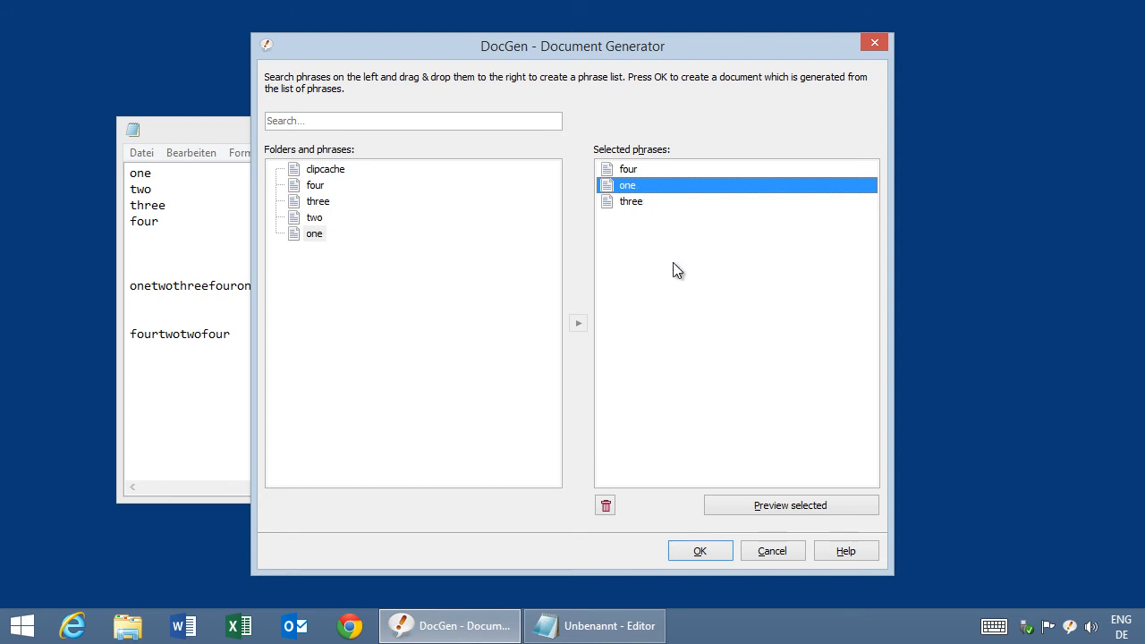
pyautogui.click(700, 551)
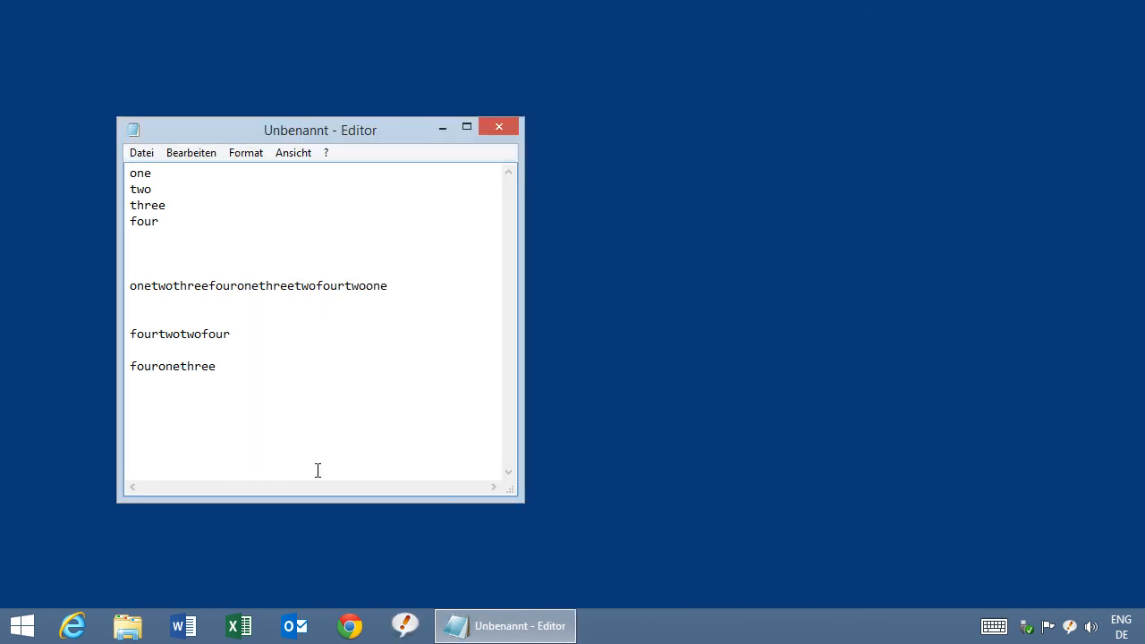